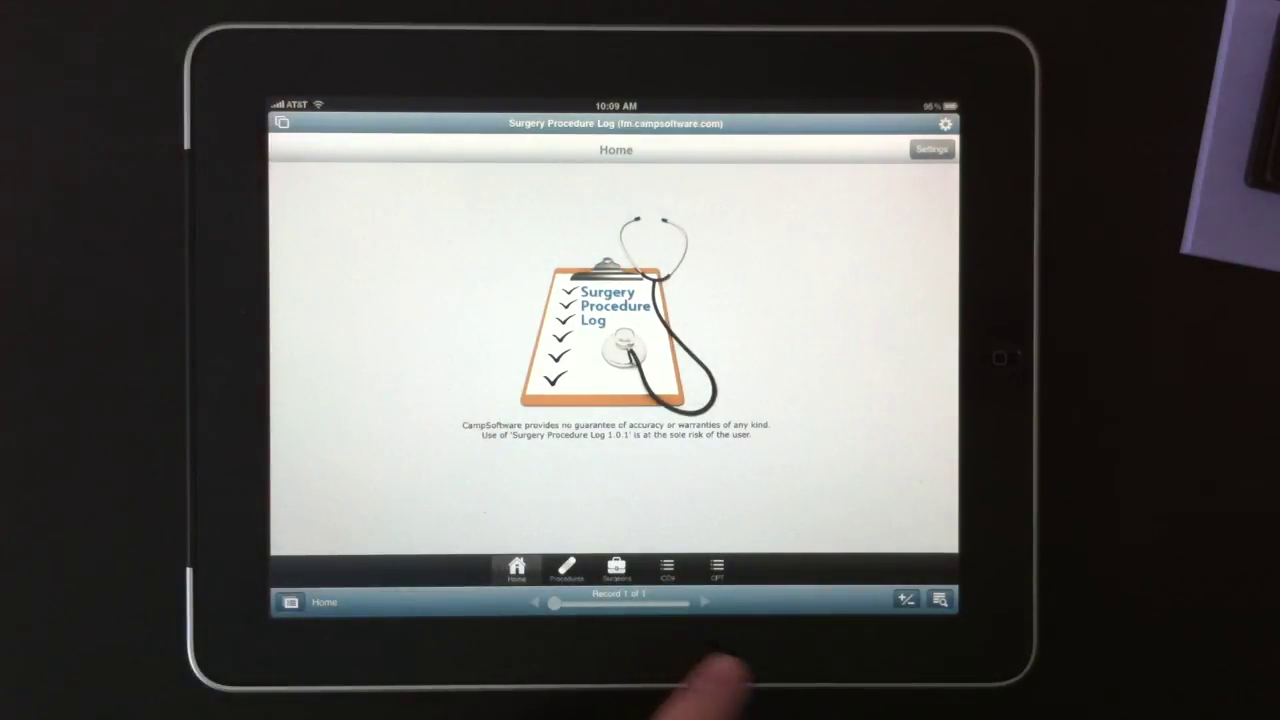
# - Show the record actions menu and dismiss it without choosing an option
pyautogui.click(940, 600)
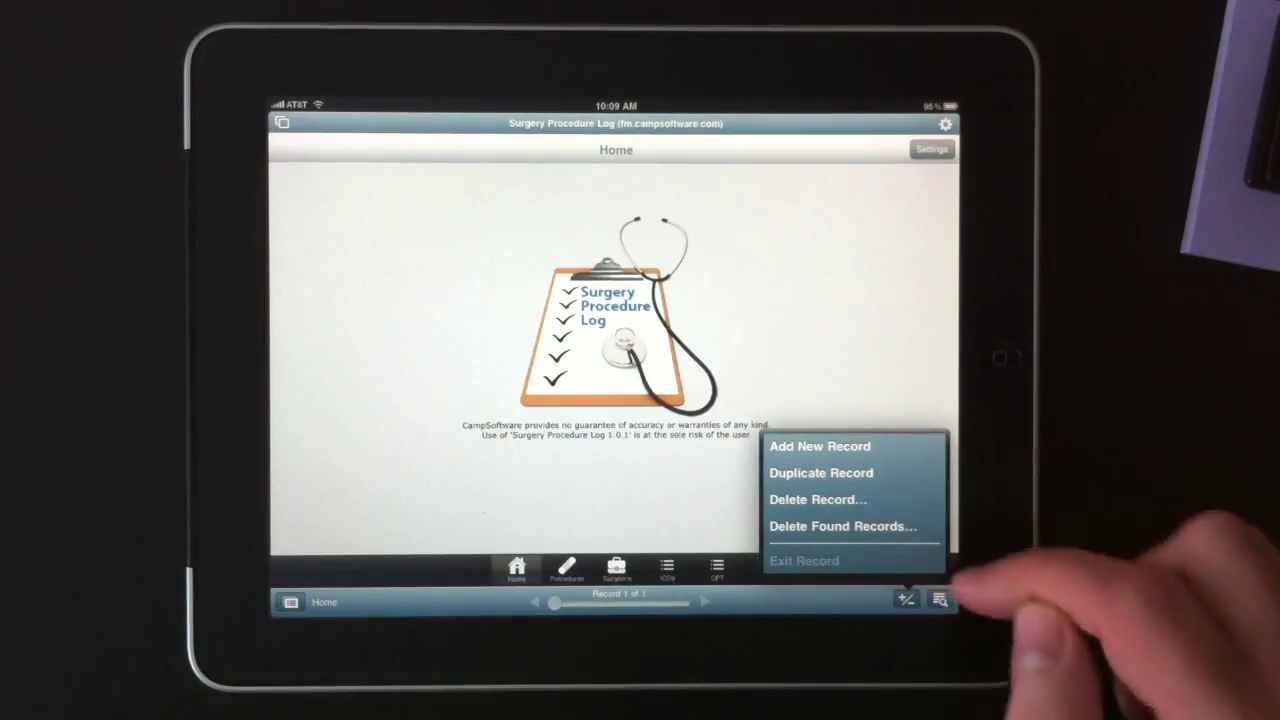
pyautogui.click(940, 598)
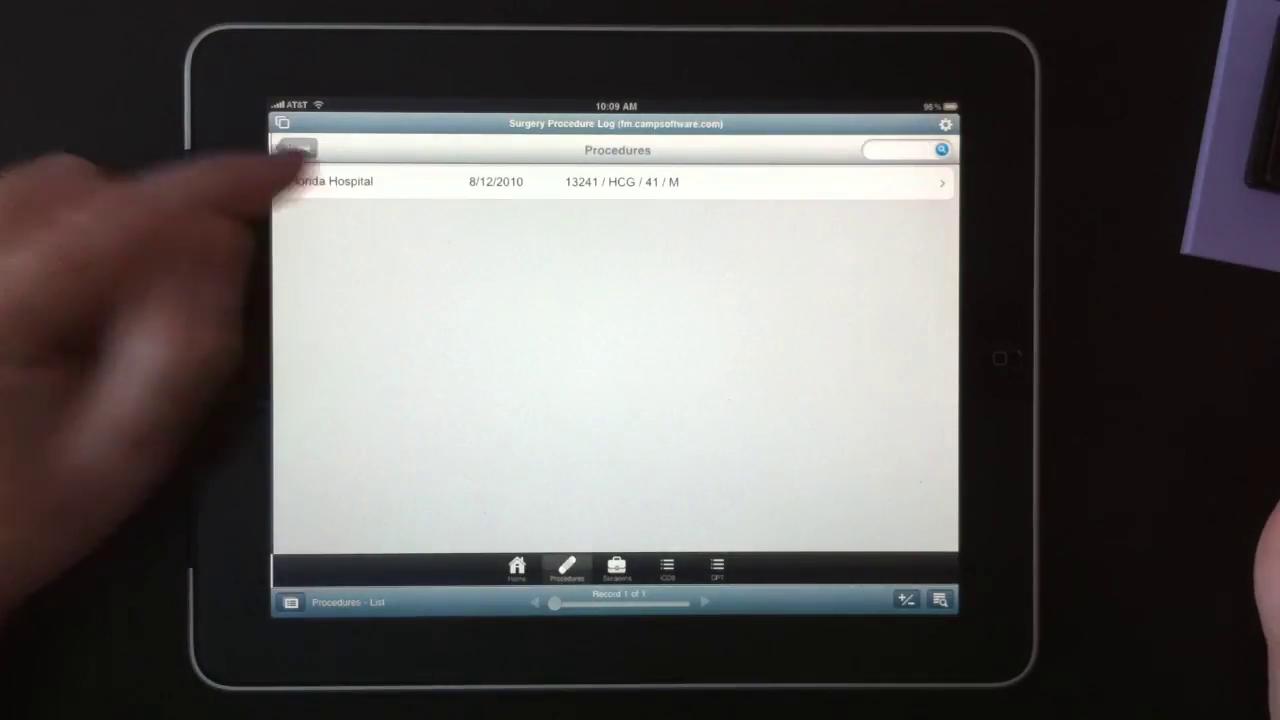
# - Open the Florida Hospital record and keep Florida Hospital from the hospital value list
pyautogui.click(616, 182)
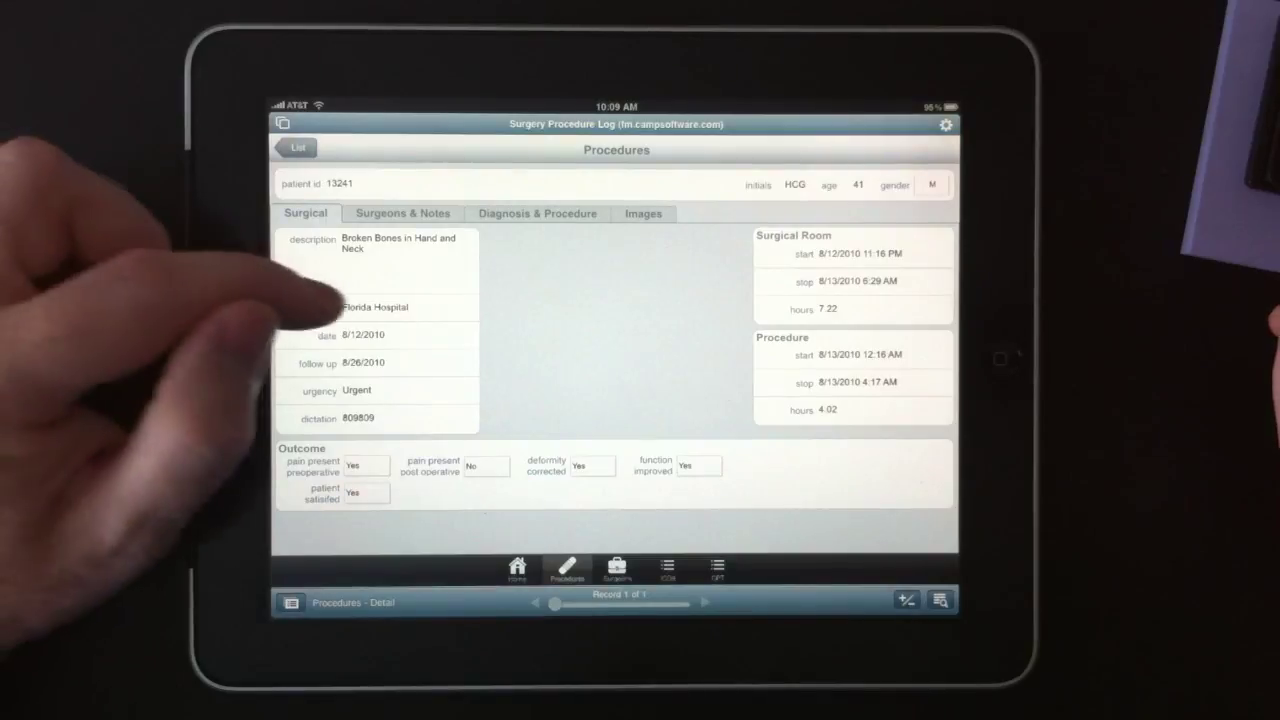
pyautogui.click(376, 308)
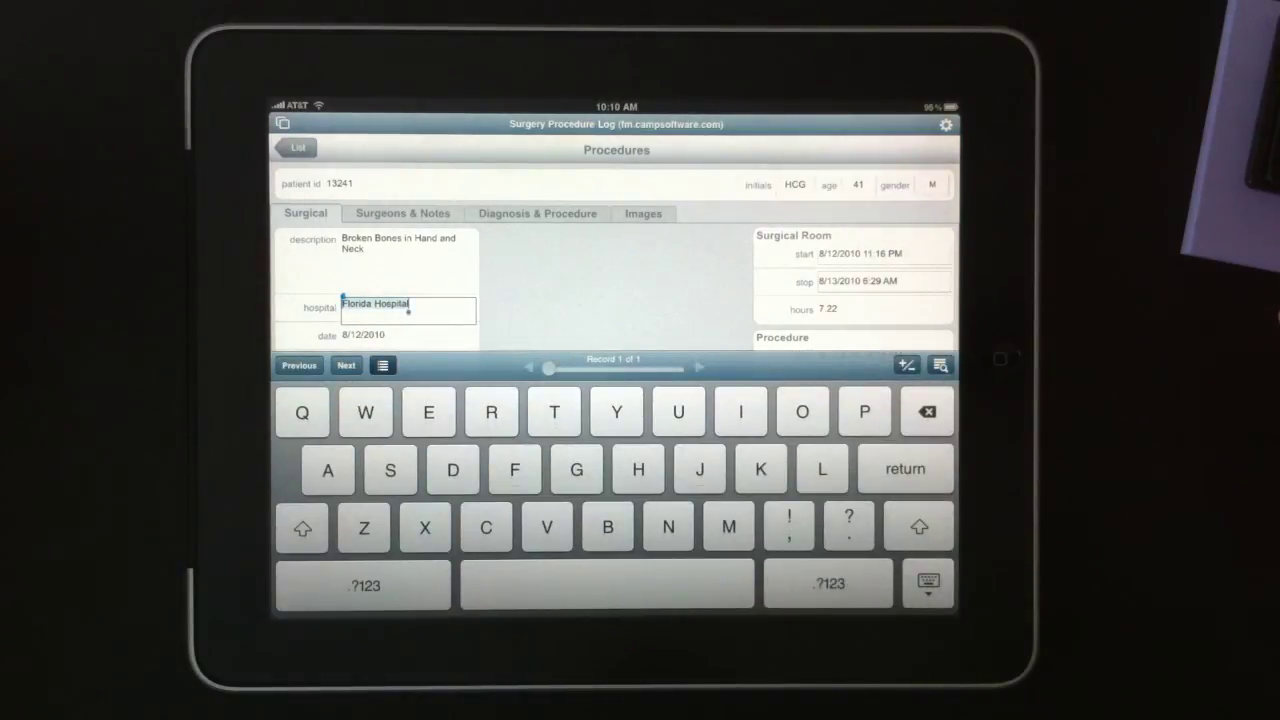
pyautogui.click(402, 306)
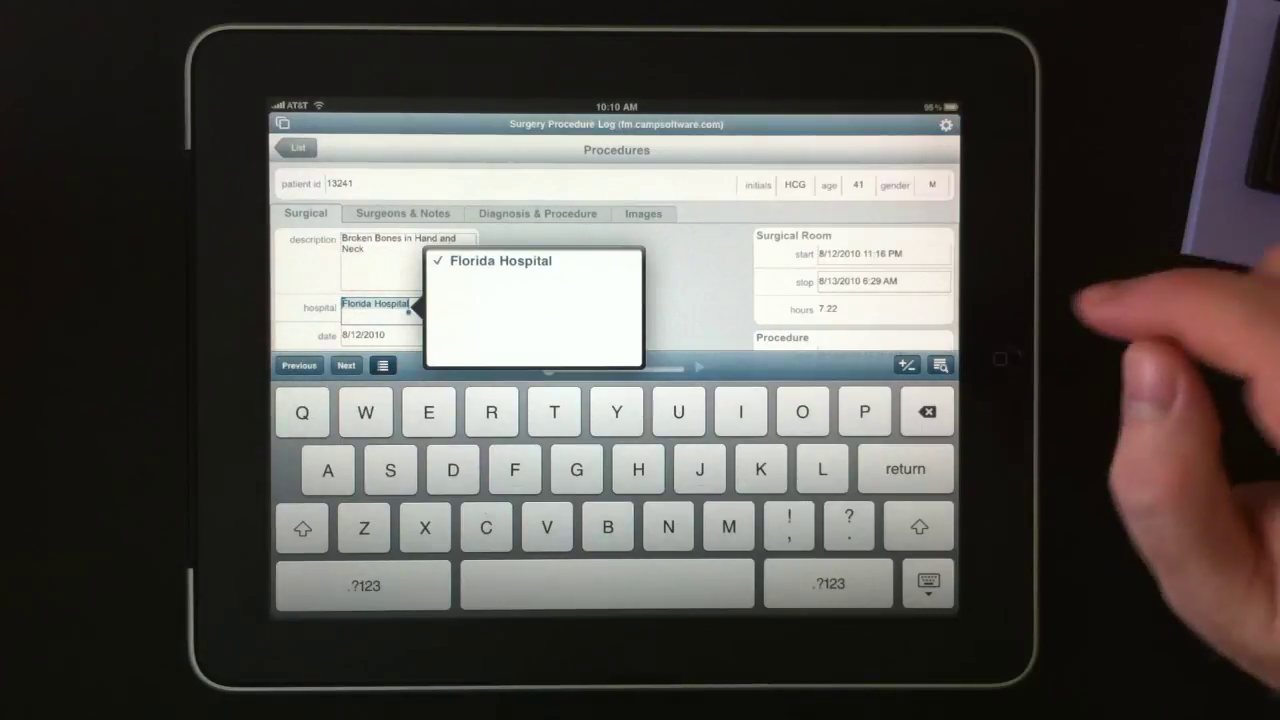
pyautogui.click(492, 260)
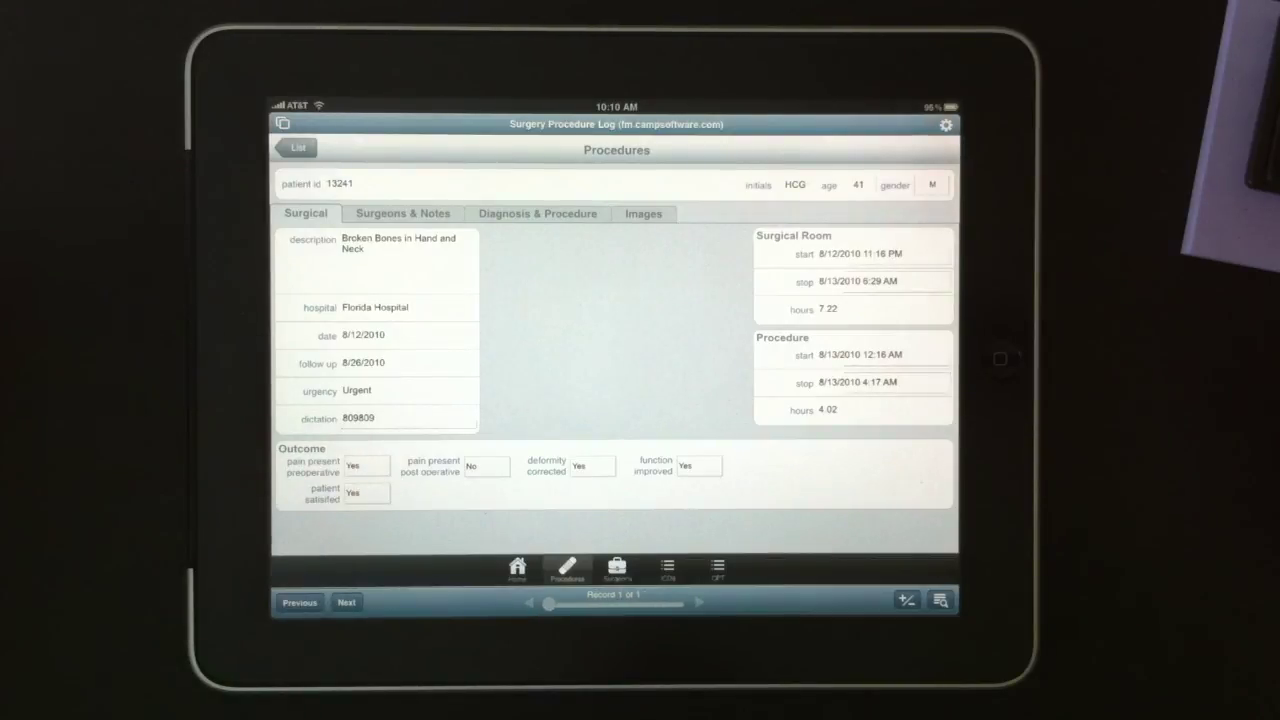
# - Keep No for post-operative pain and leave the surgical room start time unchanged
pyautogui.click(366, 464)
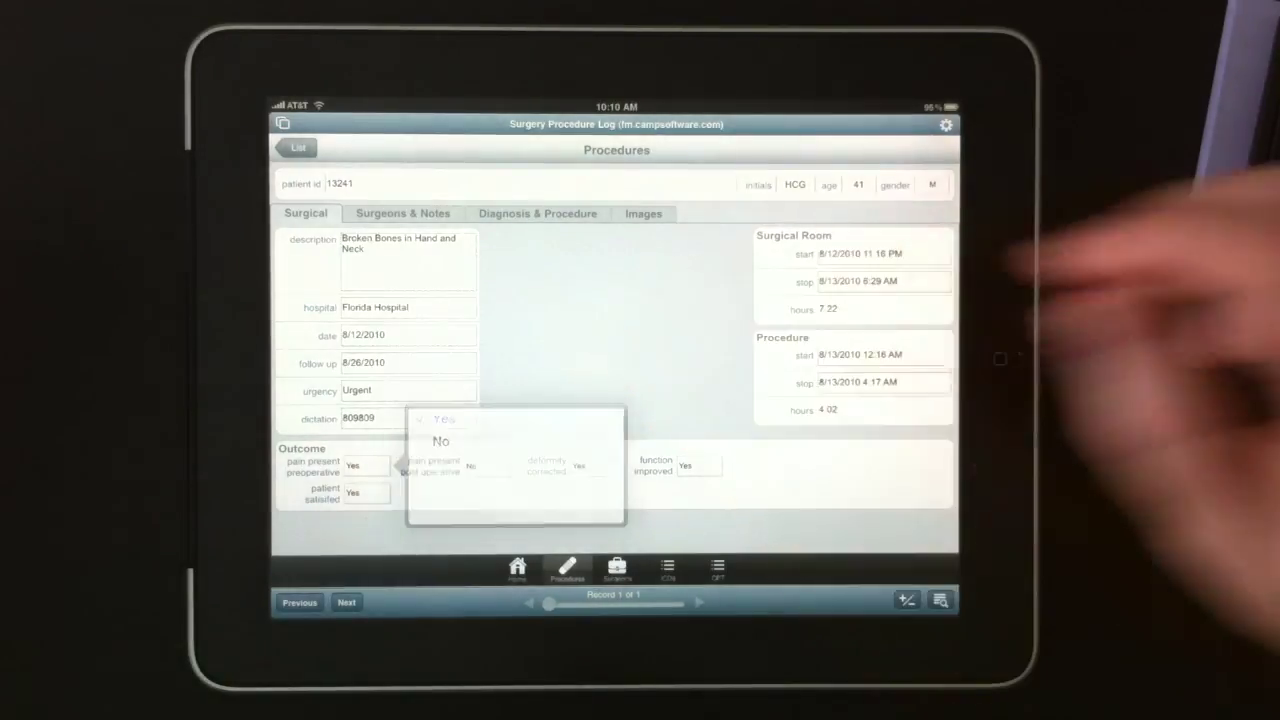
pyautogui.click(444, 440)
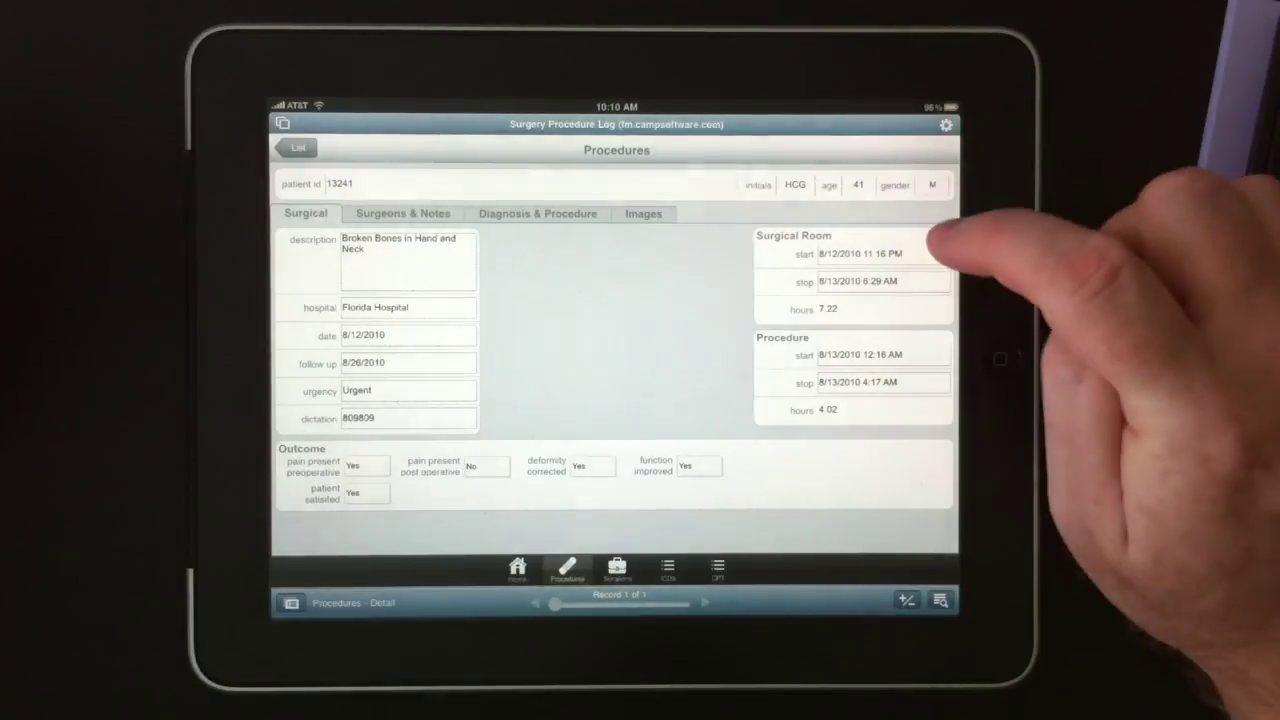
pyautogui.click(870, 252)
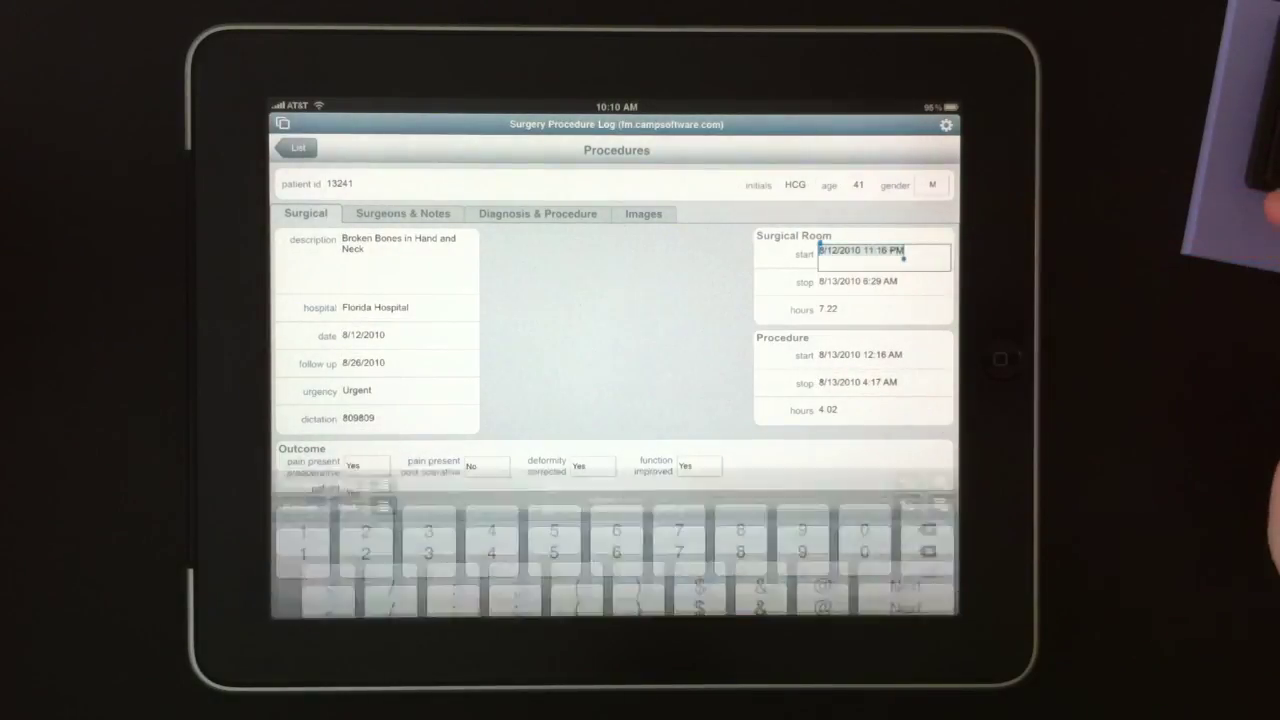
pyautogui.click(868, 252)
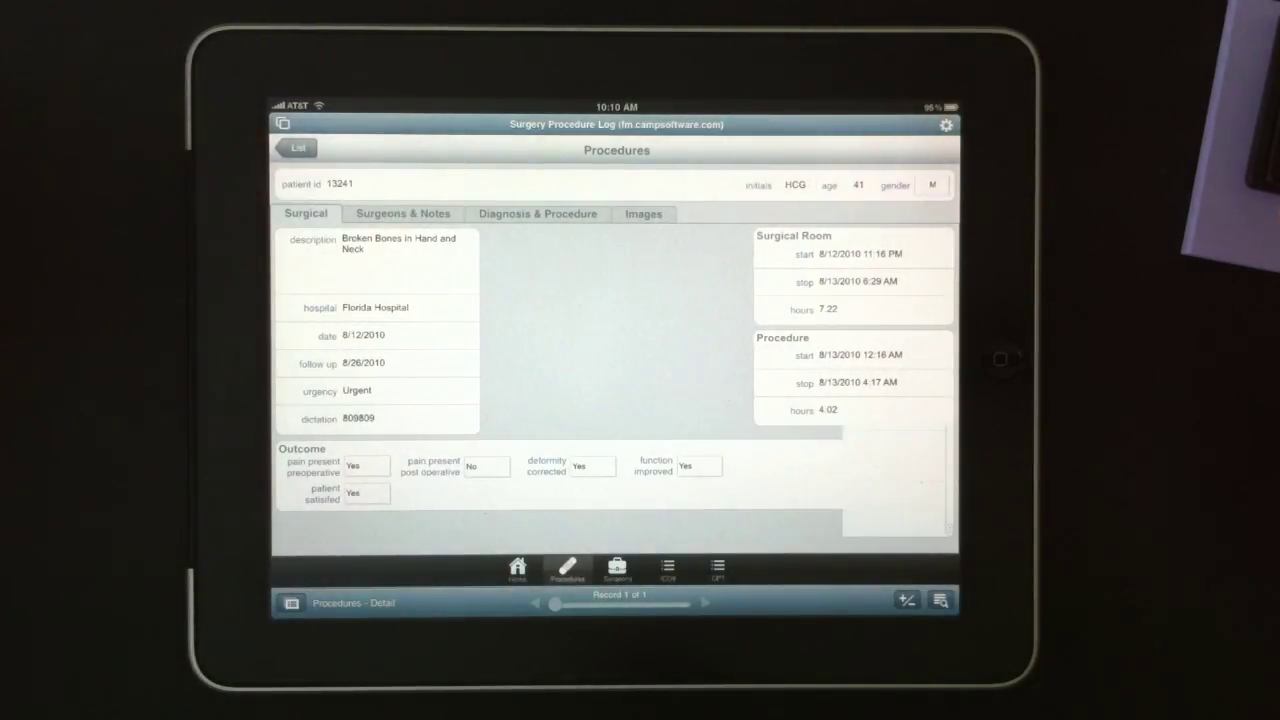
# - View the record's Surgeons & Notes, then its Diagnosis & Procedure entries
pyautogui.click(402, 212)
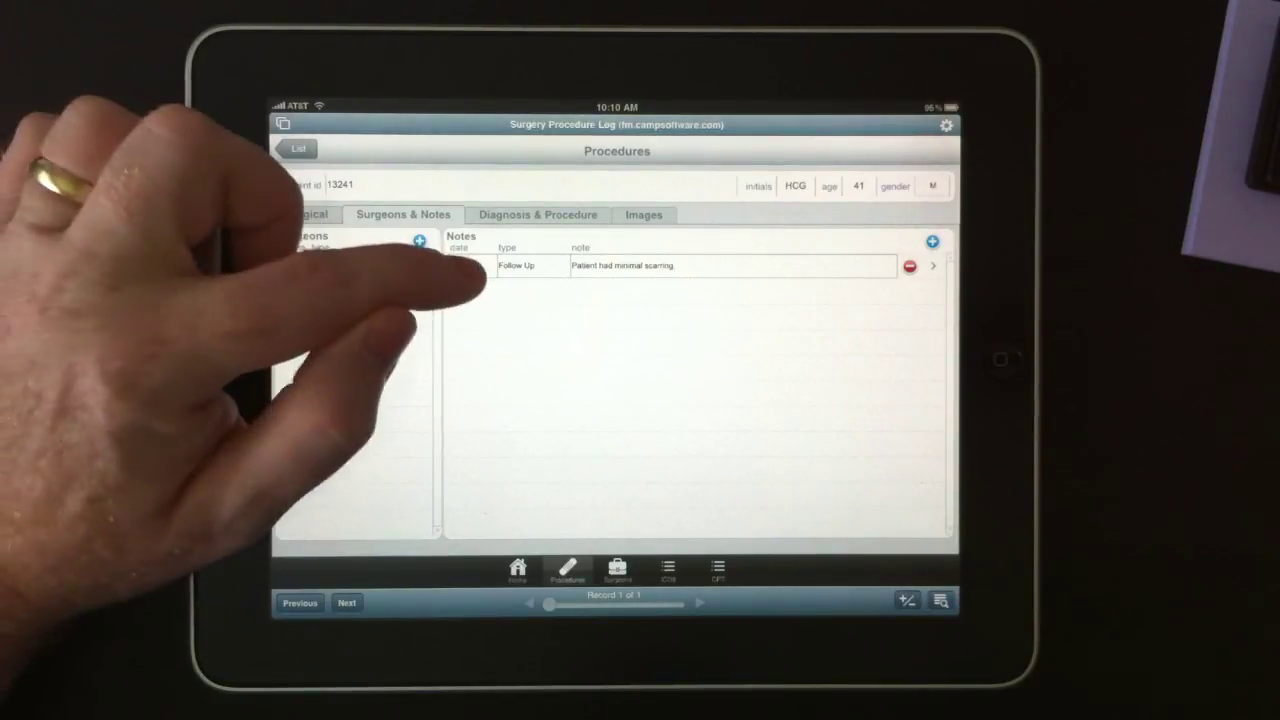
pyautogui.click(472, 264)
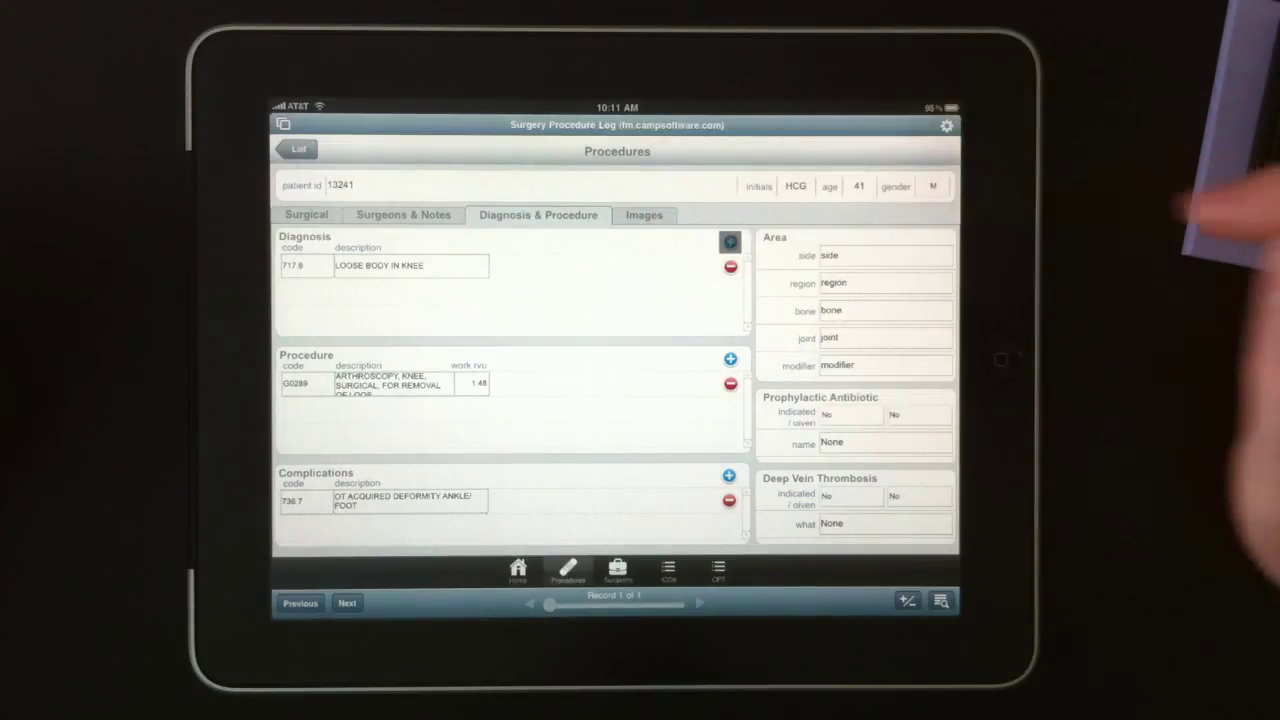
pyautogui.click(730, 240)
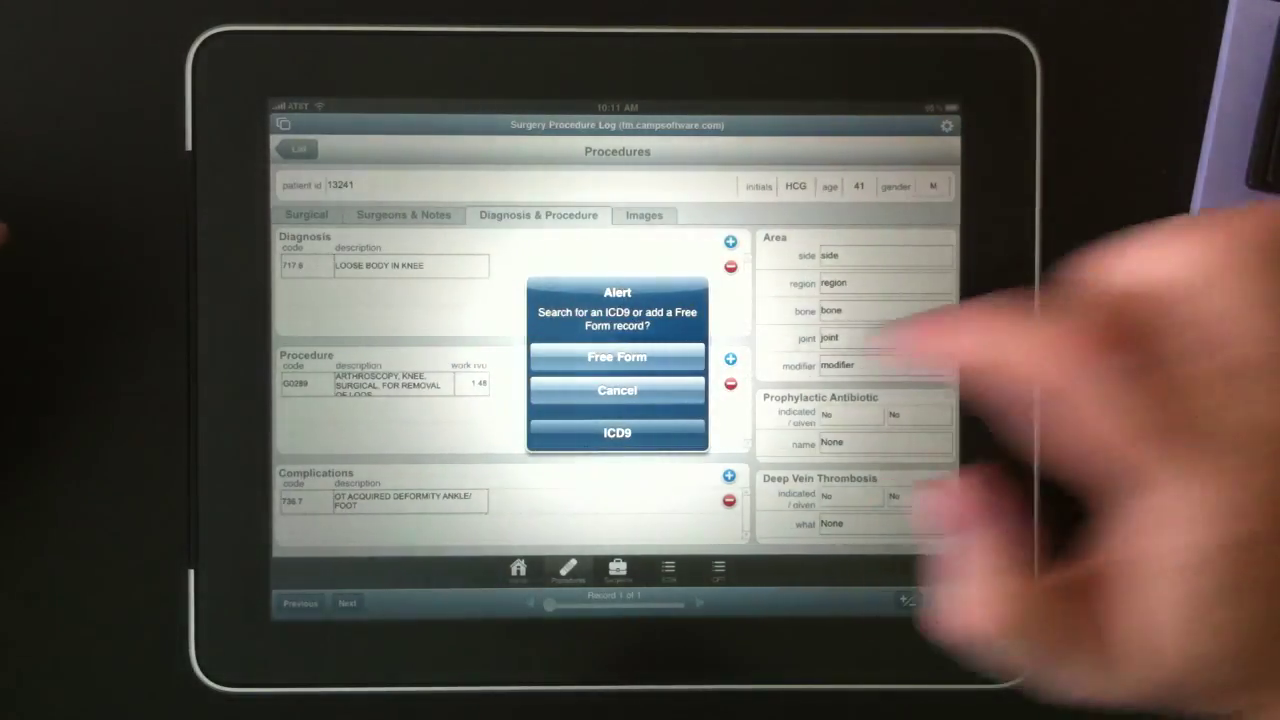
pyautogui.click(616, 356)
pyautogui.write('test')
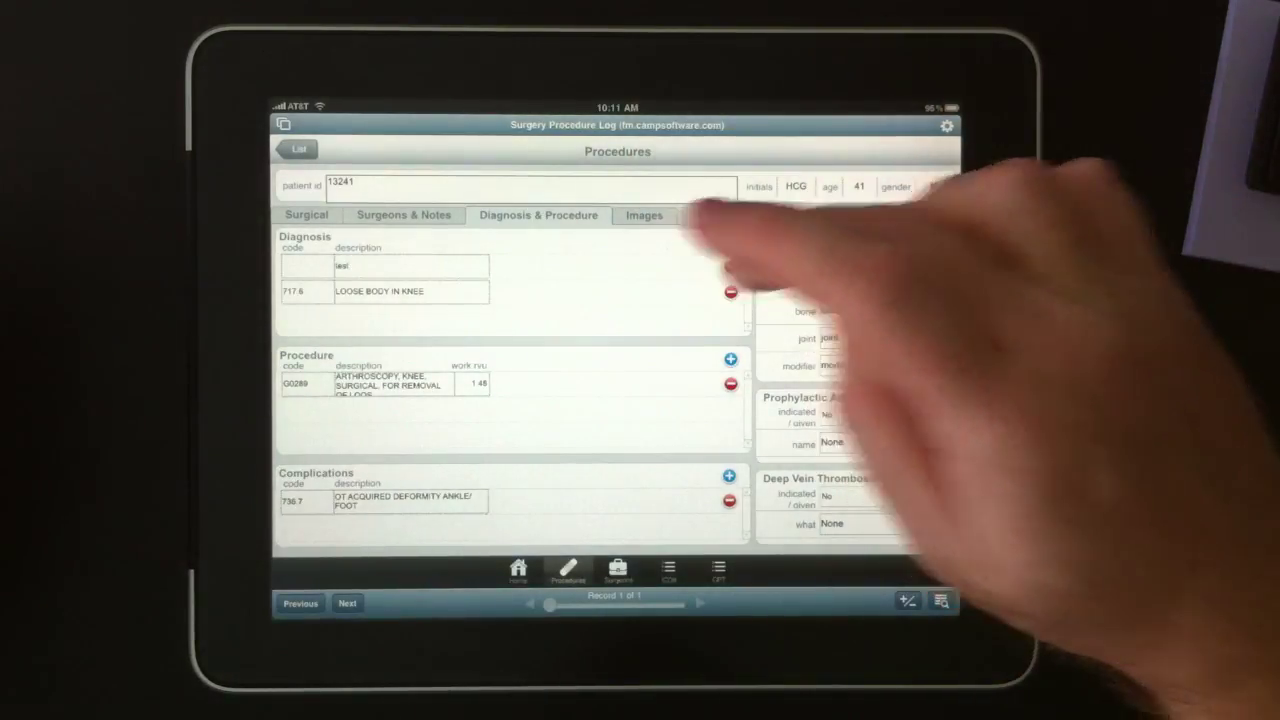
pyautogui.click(730, 292)
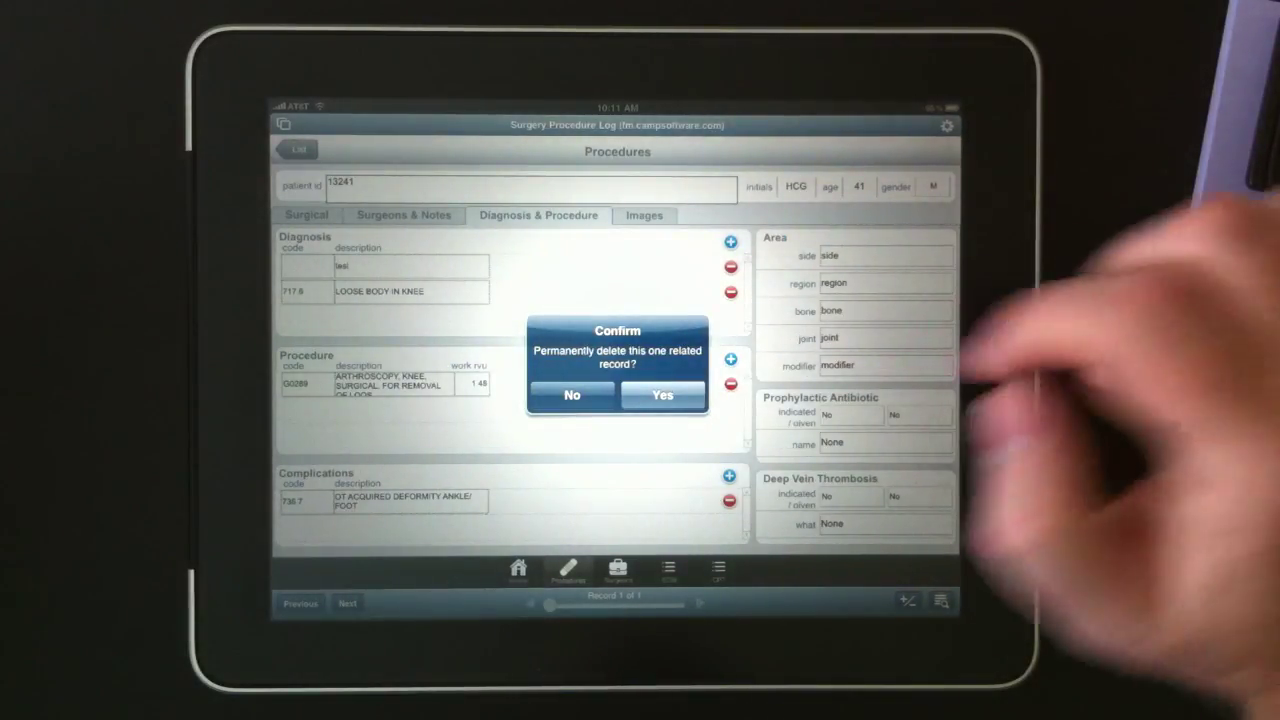
pyautogui.click(662, 396)
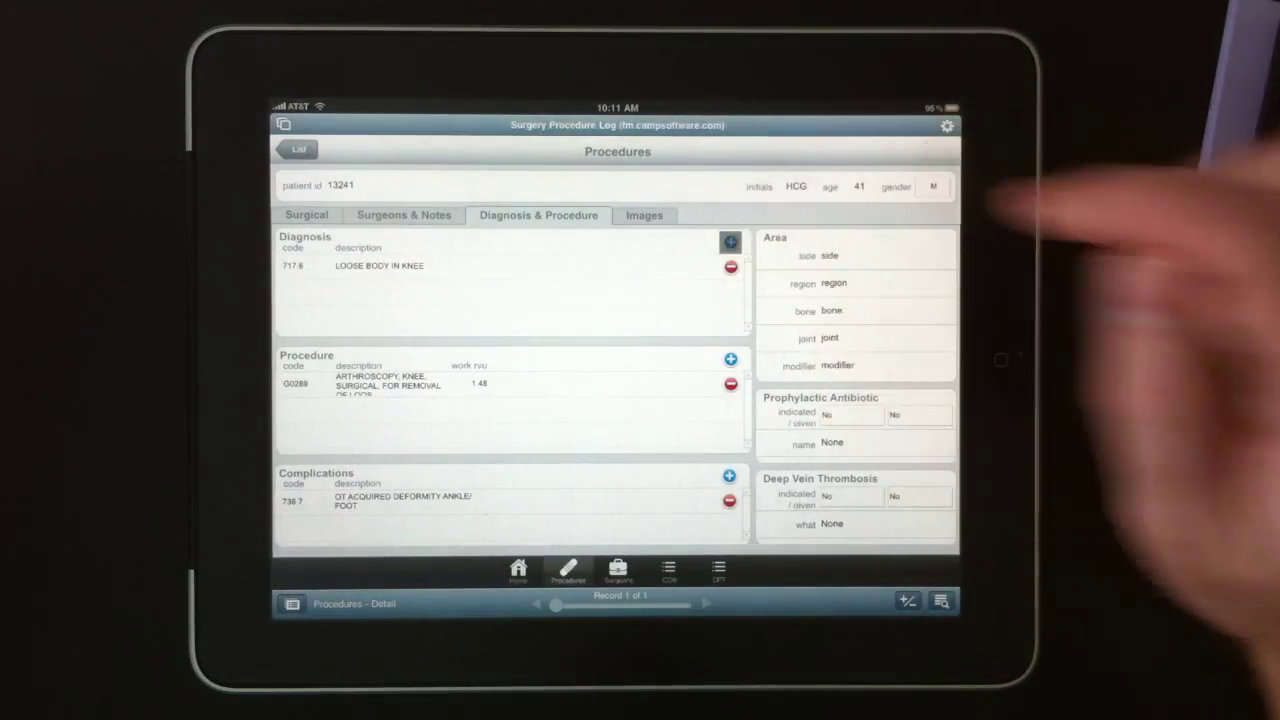
# - Add an ICD9 diagnosis by searching 'arm', adding 711.72 upper arm arthropathy
pyautogui.click(728, 242)
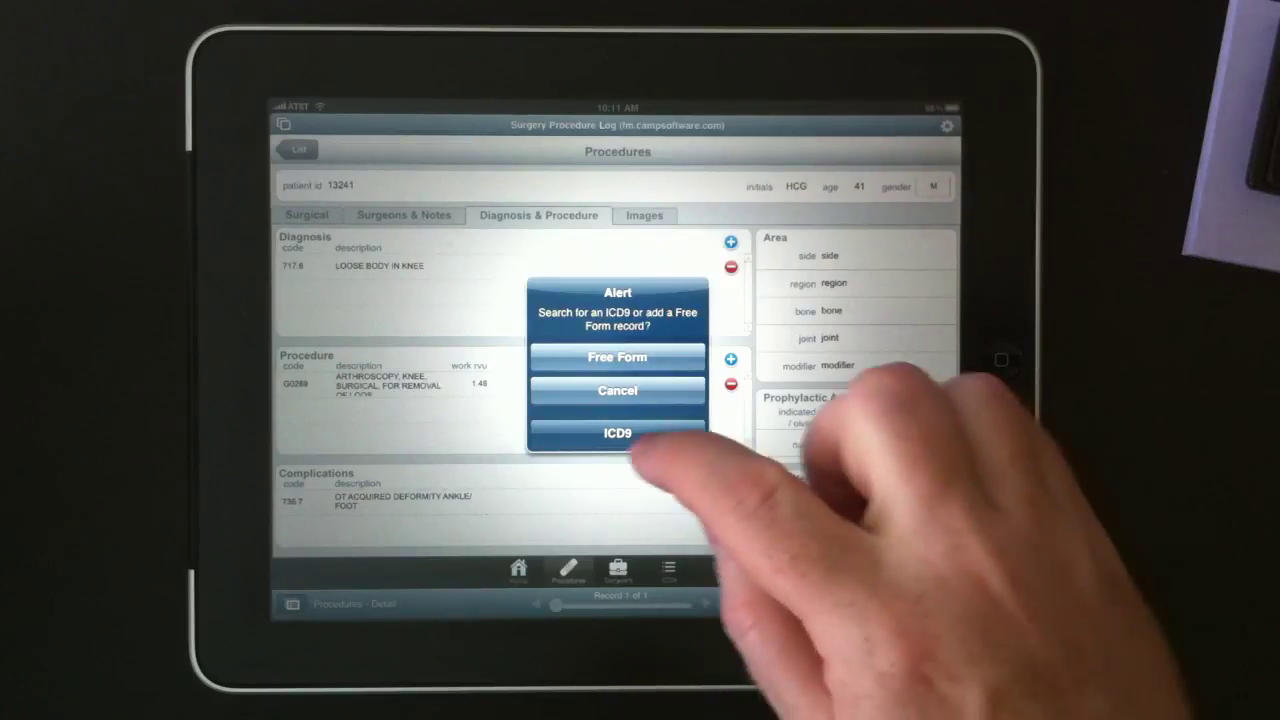
pyautogui.click(616, 432)
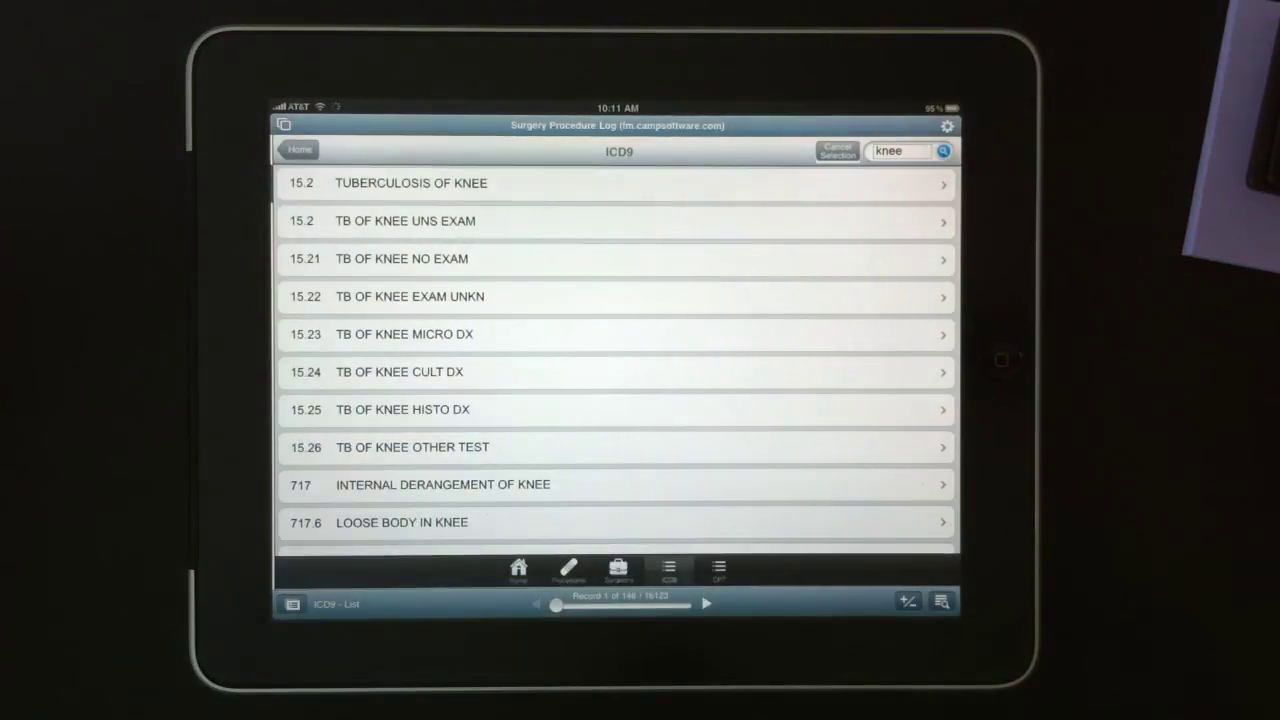
pyautogui.write('arm')
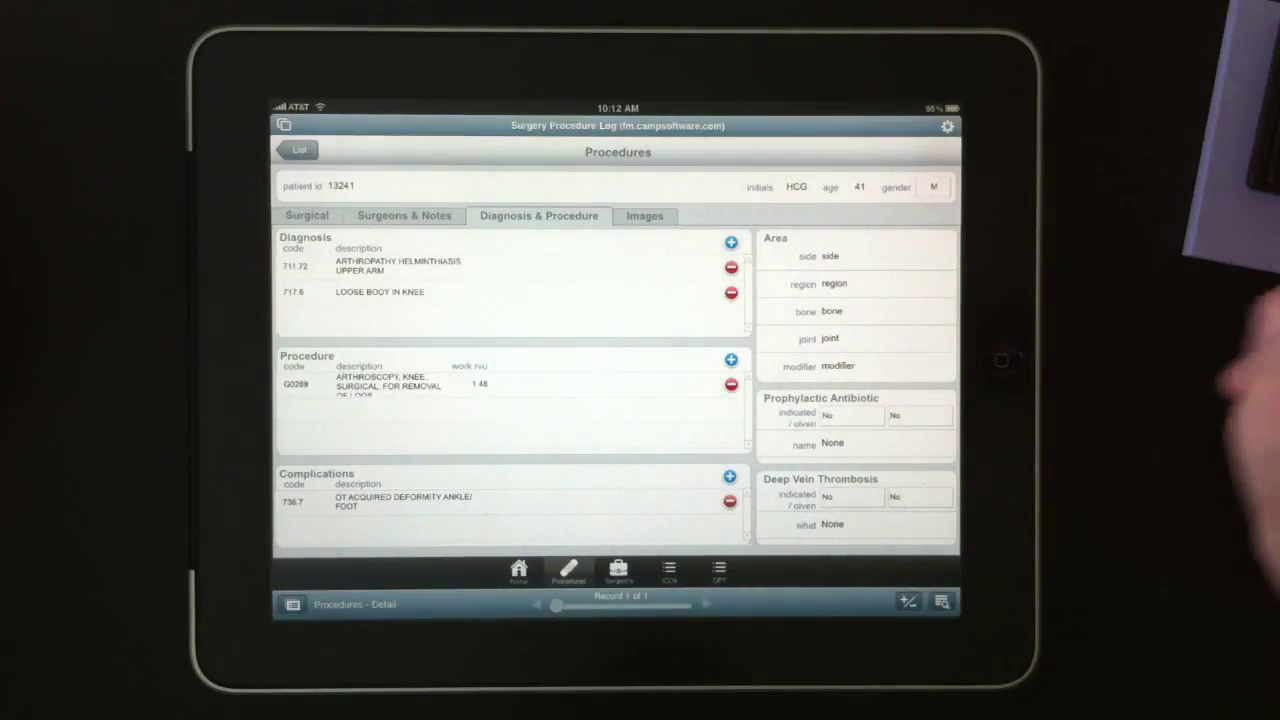
# - Delete the 711.72 upper arm diagnosis with confirmation, leaving only the knee diagnosis
pyautogui.click(728, 384)
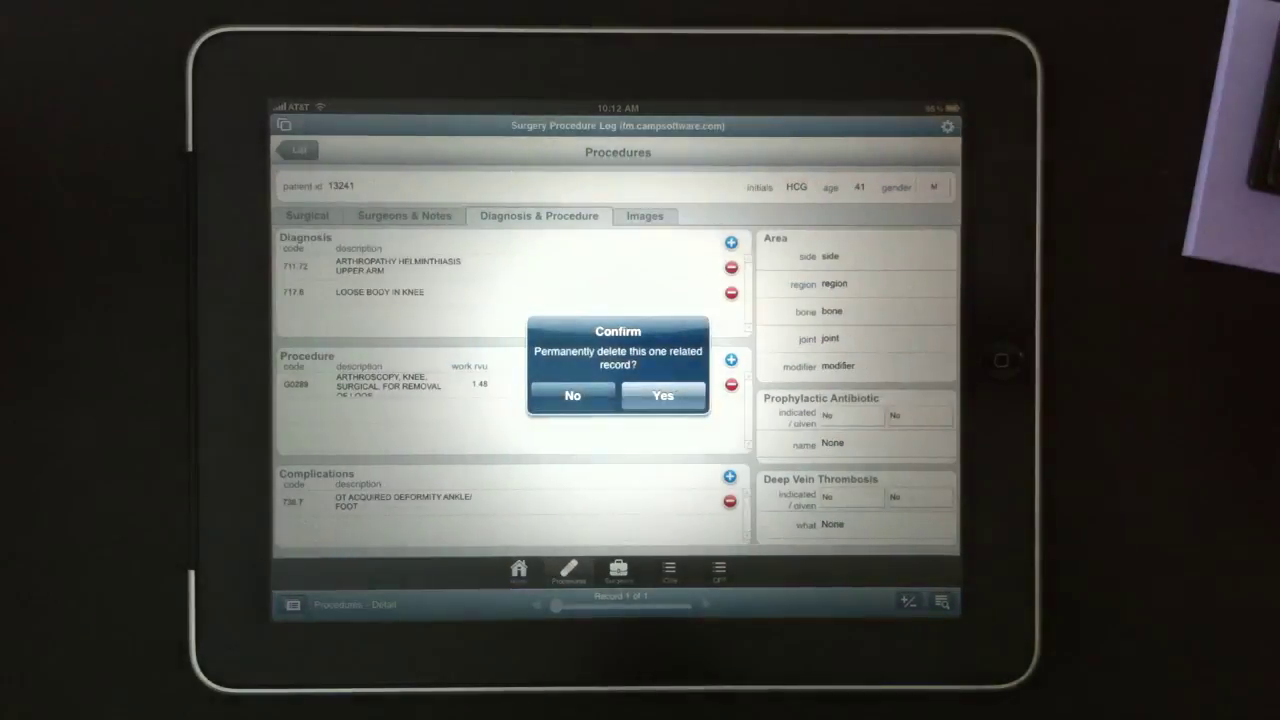
pyautogui.click(664, 396)
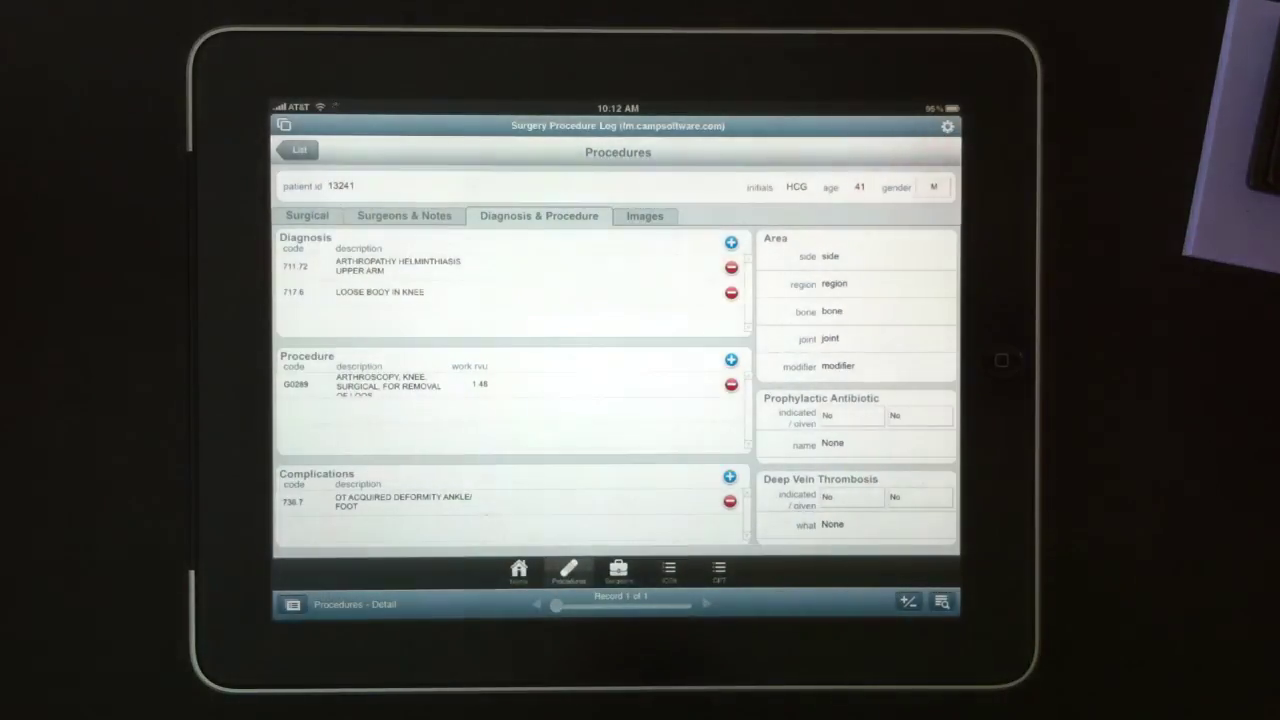
pyautogui.click(728, 268)
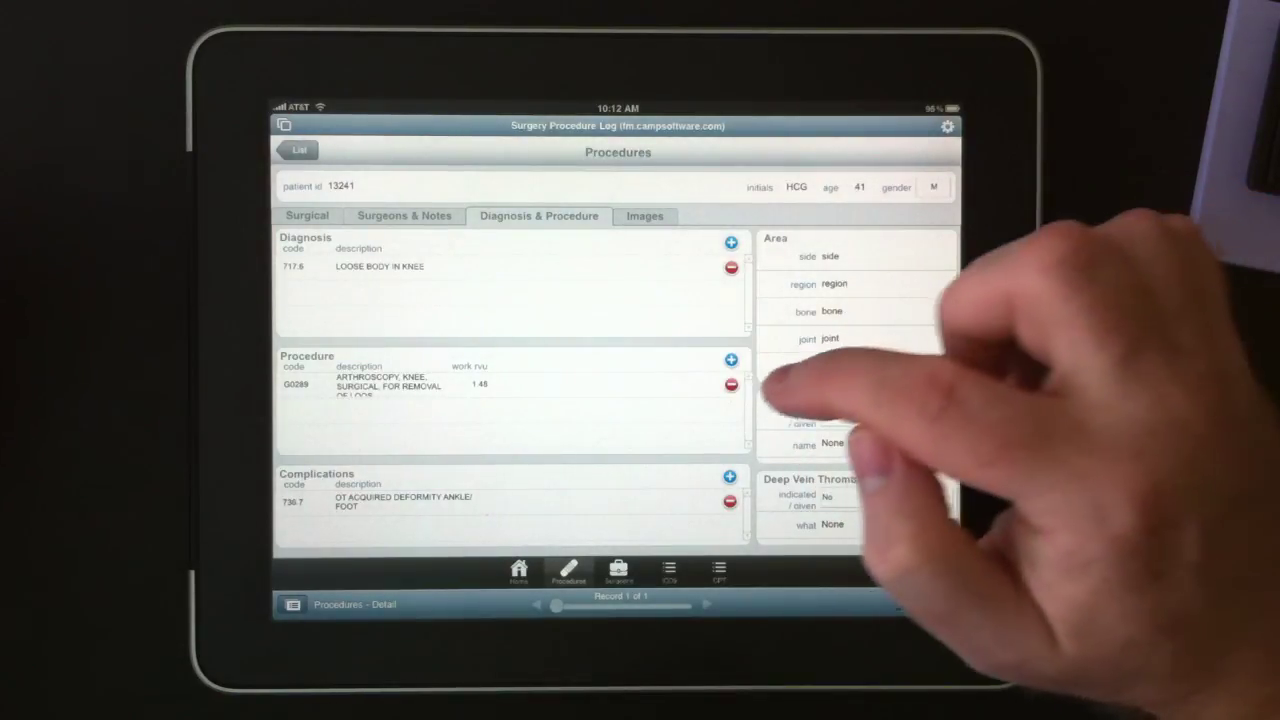
# - Add a CPT procedure entry, scrolling the code list to 11406 benign lesion excision
pyautogui.click(728, 358)
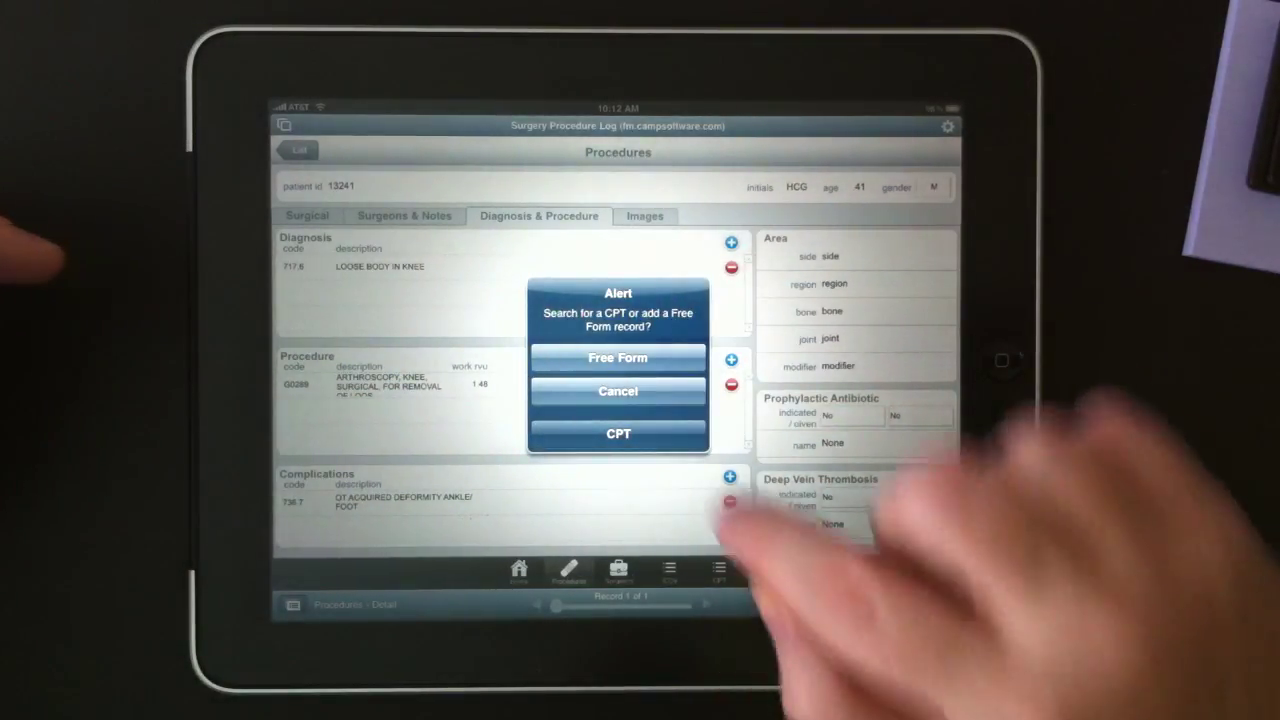
pyautogui.click(616, 434)
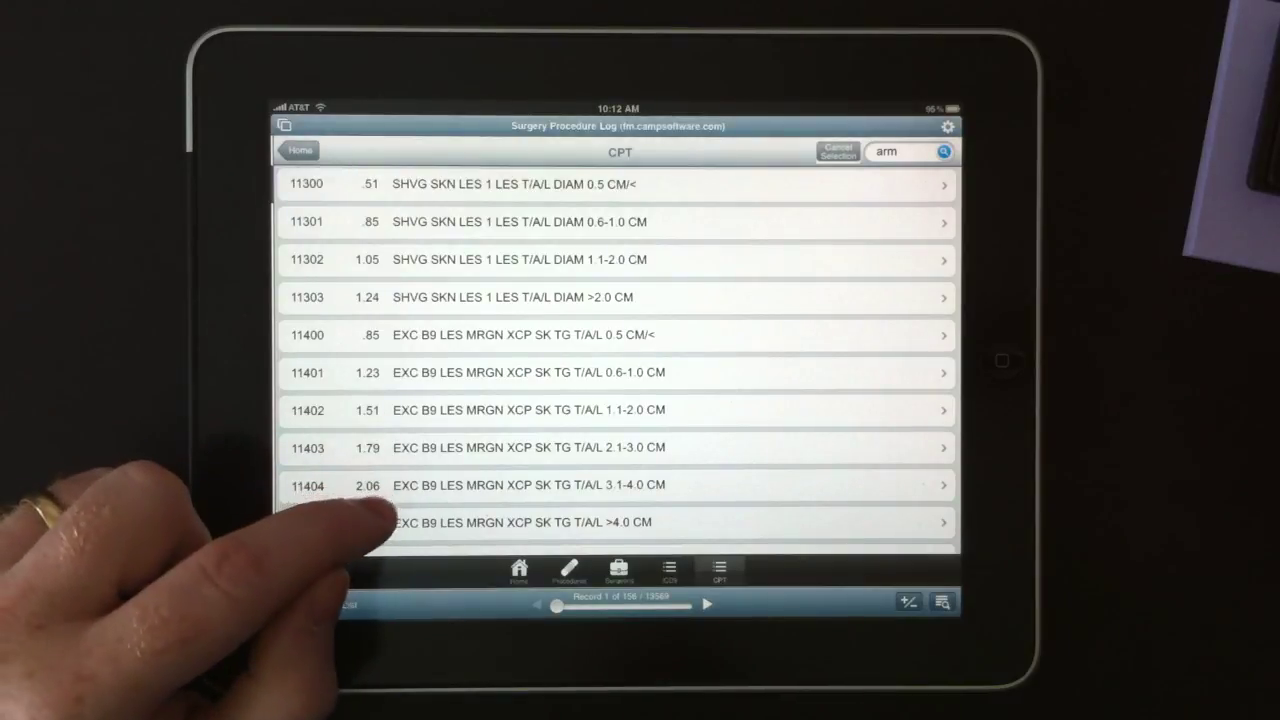
pyautogui.scroll(-3)
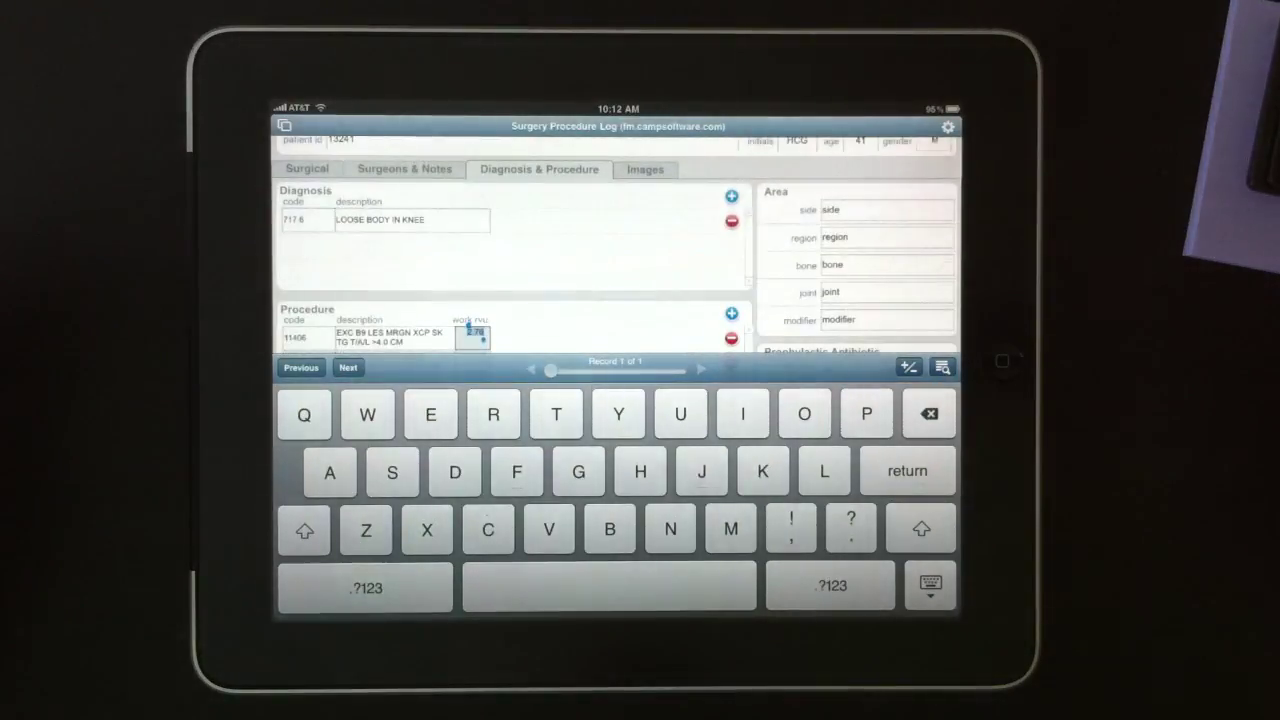
# - Remove the 11406 procedure row so only the arthroscopic knee procedure remains
pyautogui.doubleClick(472, 336)
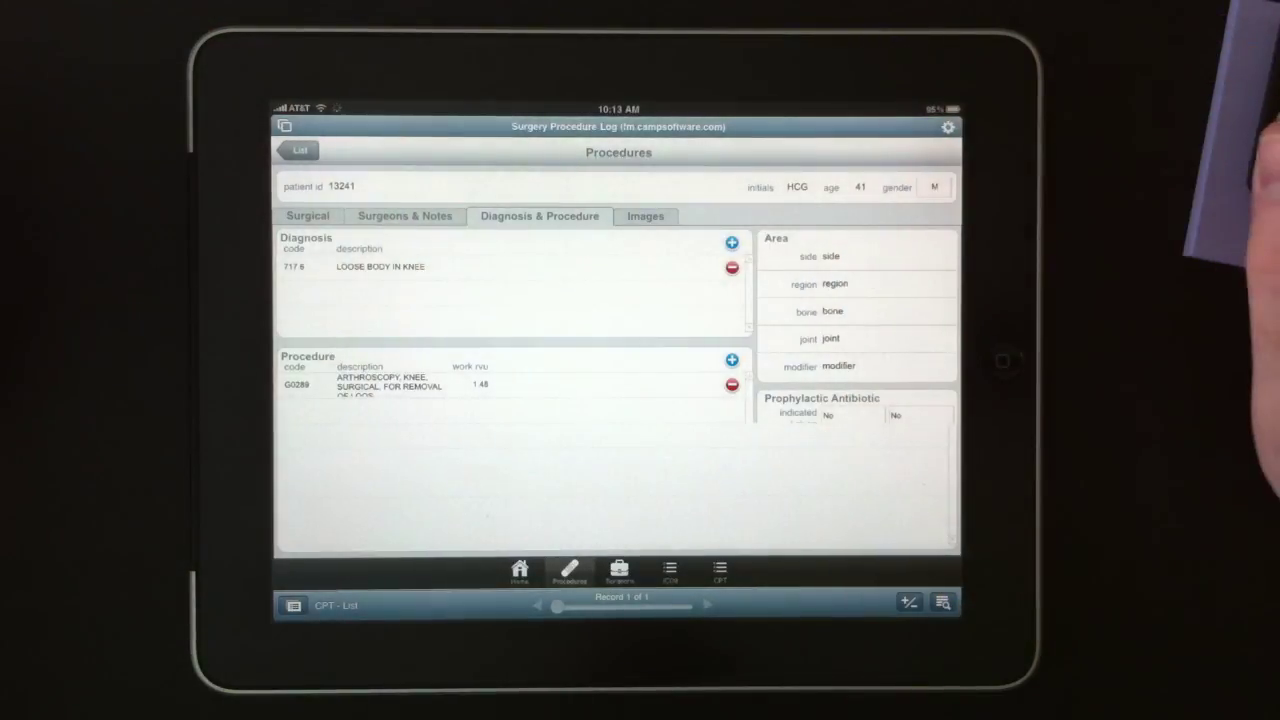
# - View the hand and neck x-ray images, then the Surgeons list with the Gumberts
pyautogui.click(644, 216)
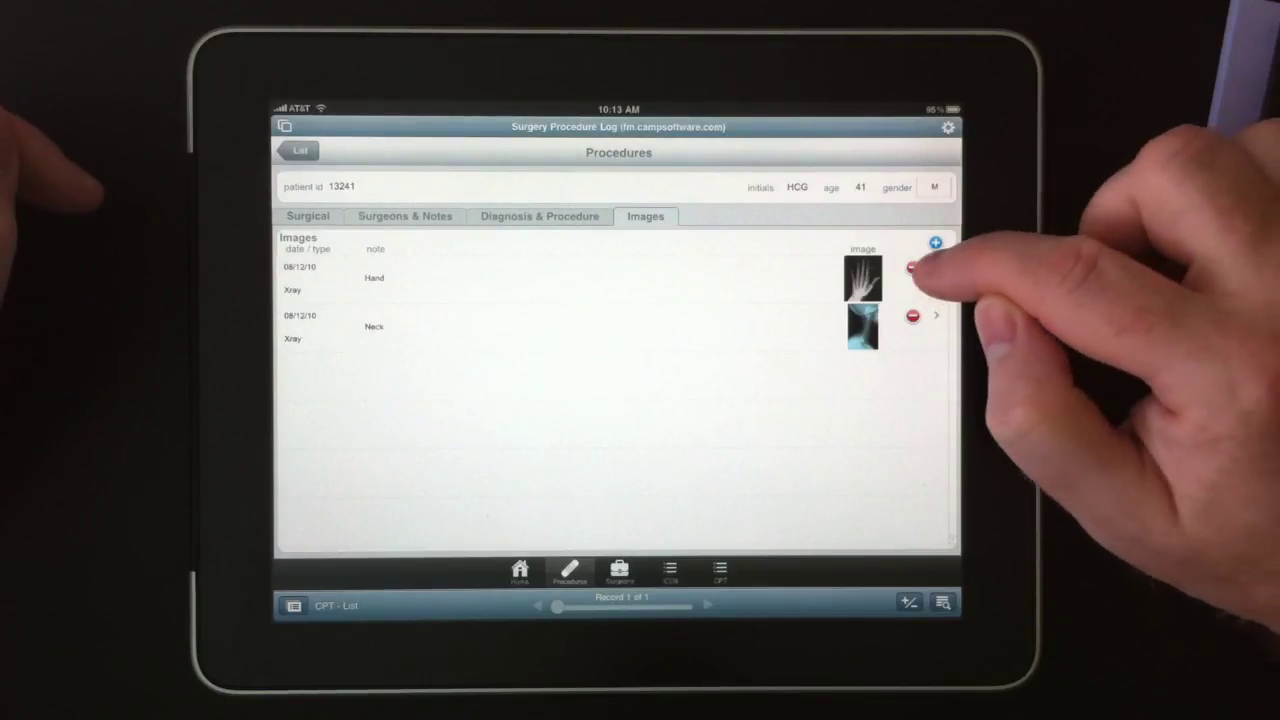
pyautogui.click(860, 280)
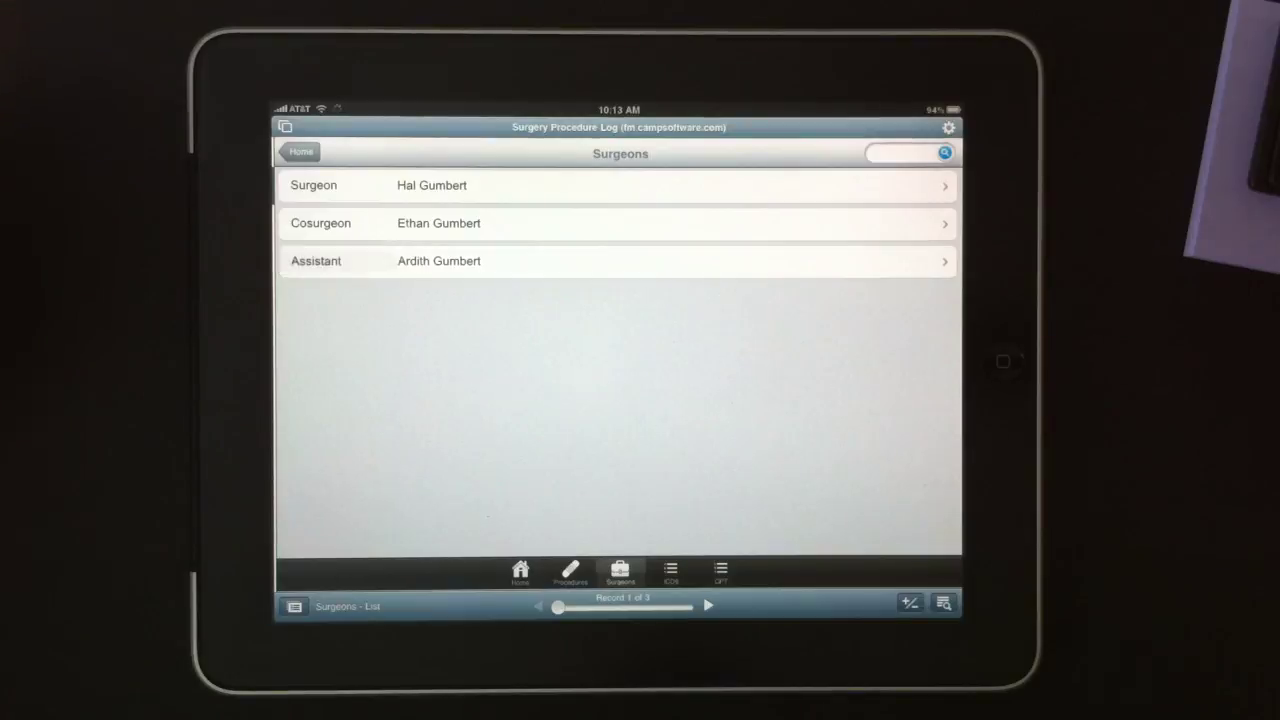
# - View CPT code 11403 detail from the CPT list, then return to the Home screen
pyautogui.click(616, 260)
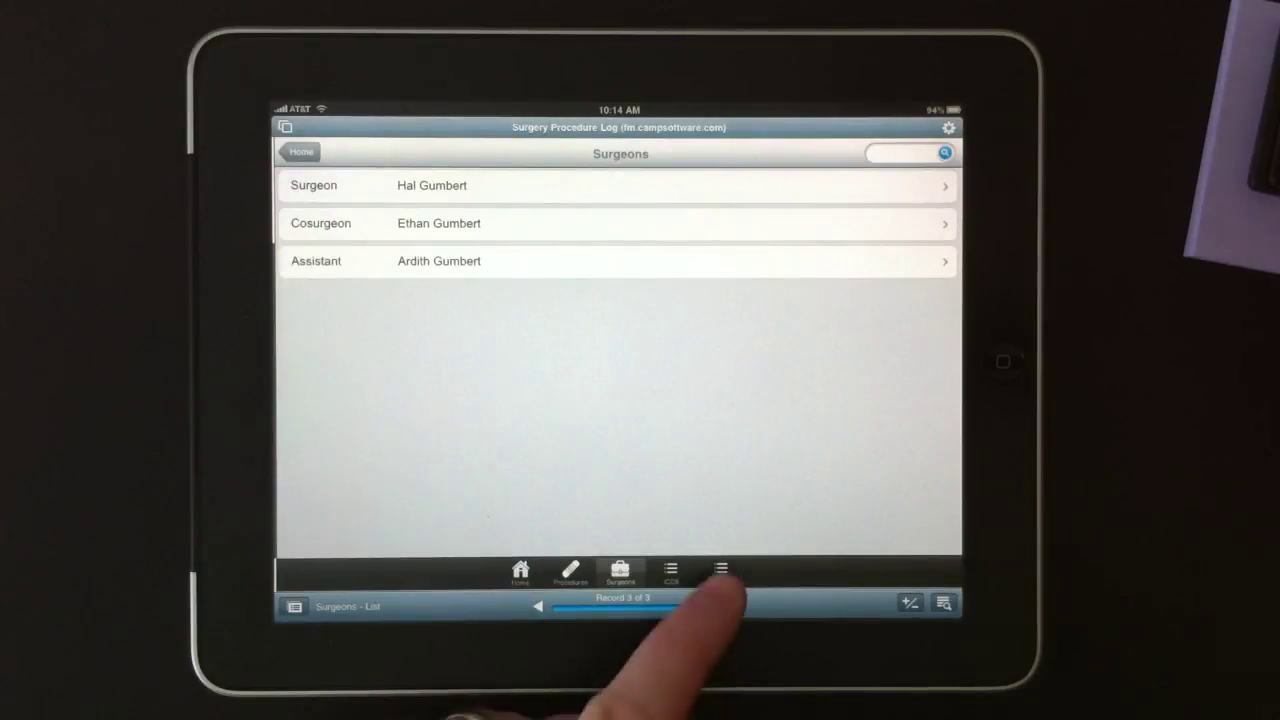
pyautogui.click(670, 570)
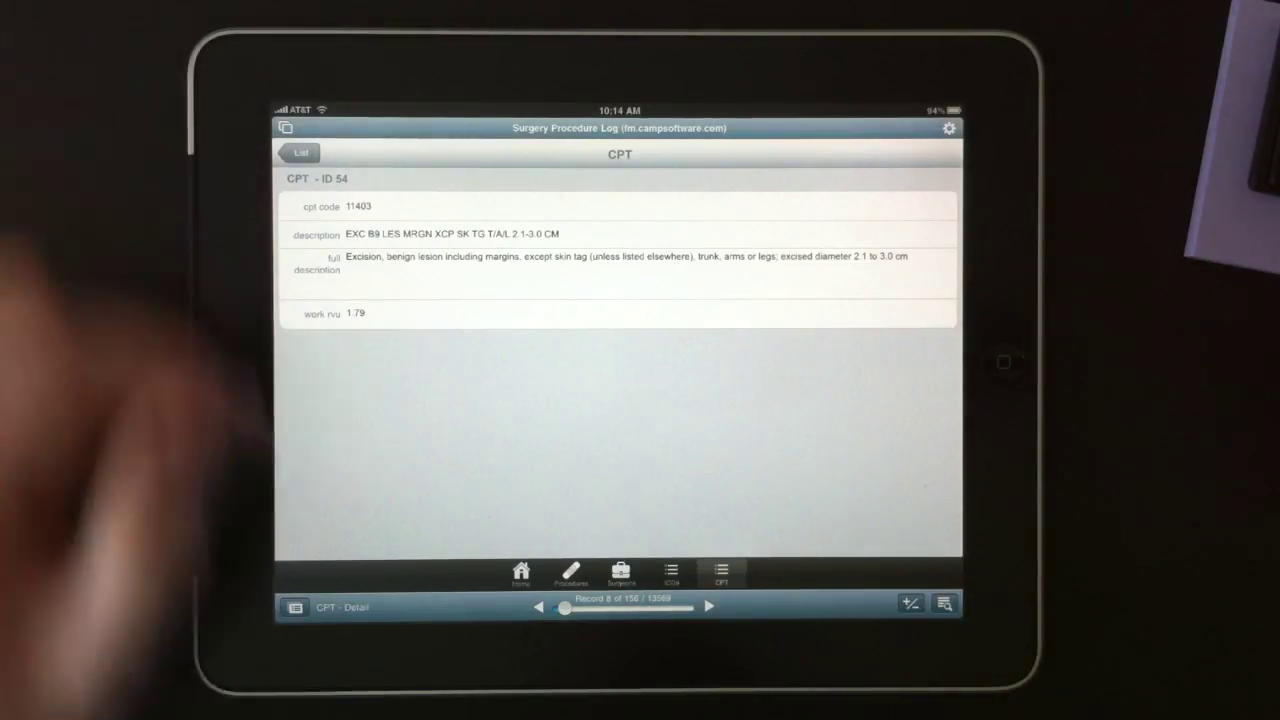
pyautogui.click(520, 572)
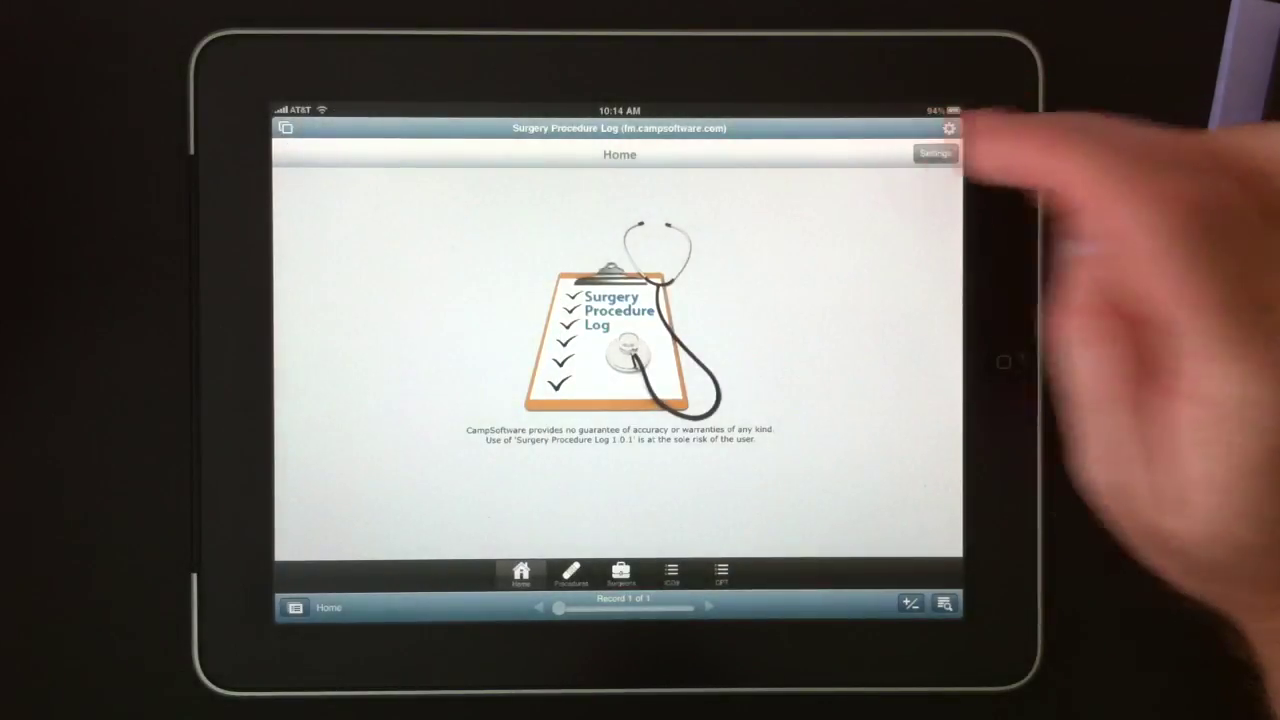
# - Open Settings from the home screen and show the Migration module list
pyautogui.click(932, 152)
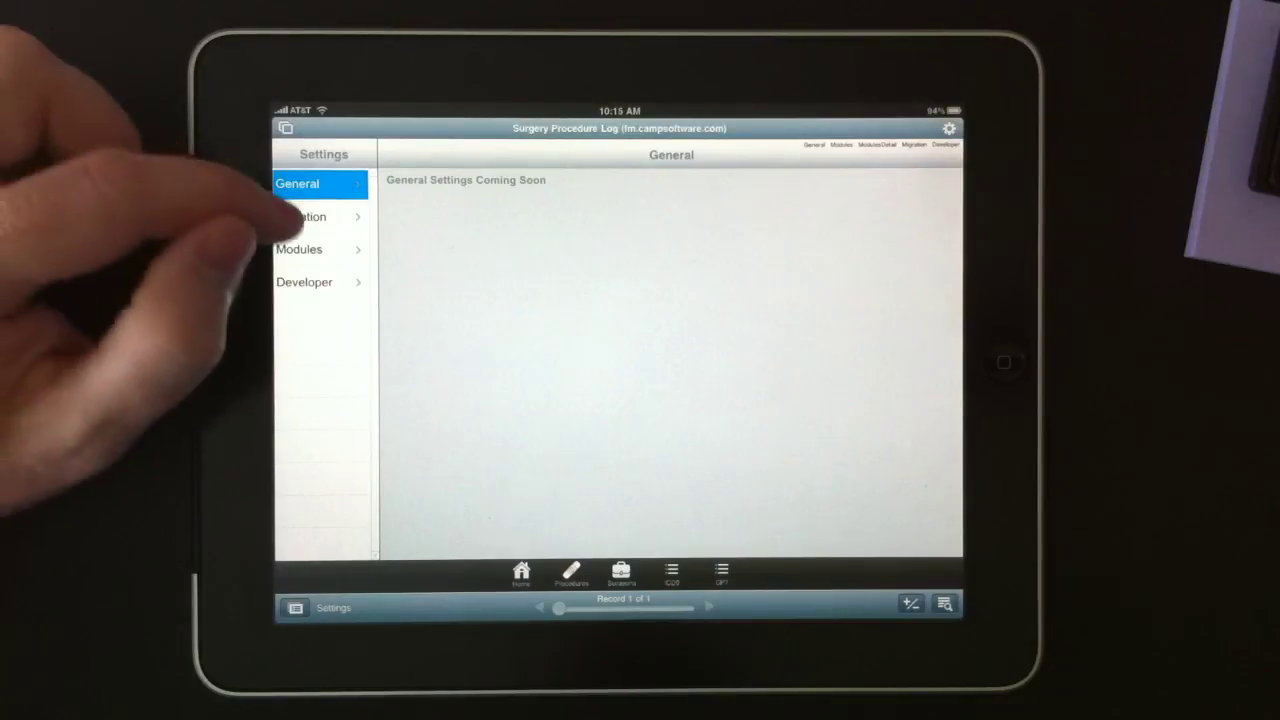
pyautogui.click(316, 216)
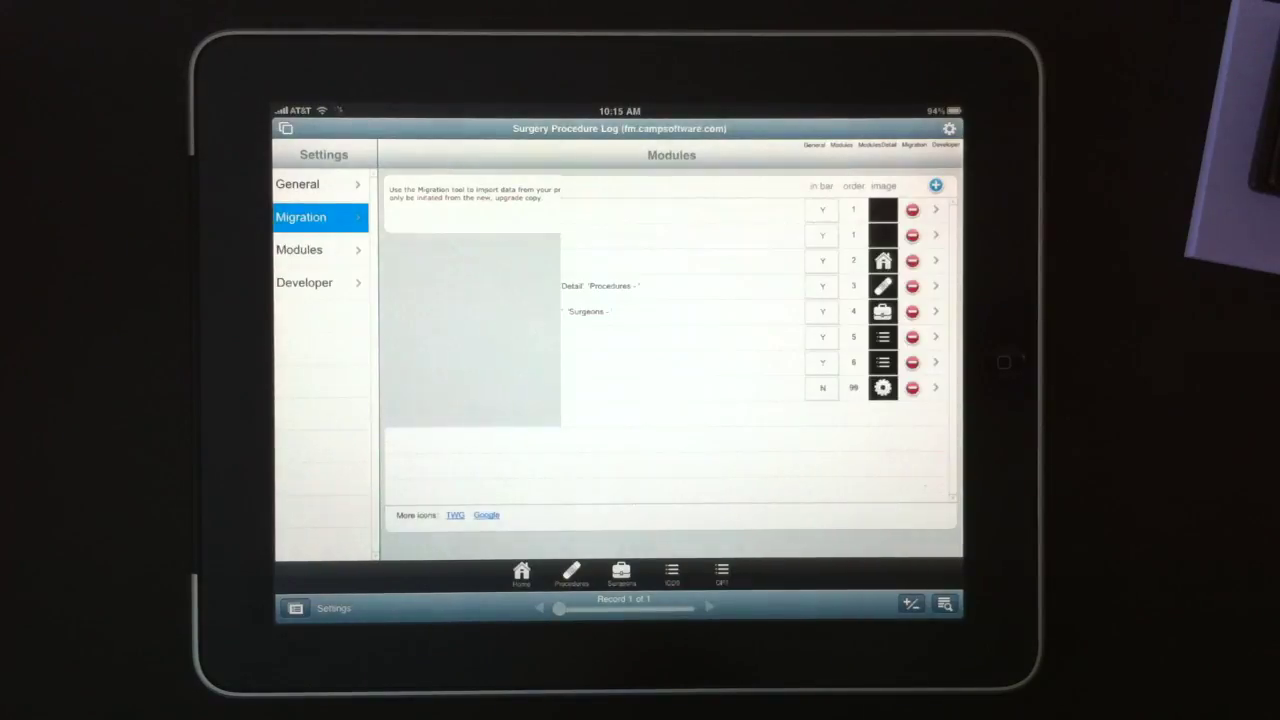
# - Browse the Modules settings, then the Developer section listing interface graphics like icons and bars
pyautogui.click(320, 248)
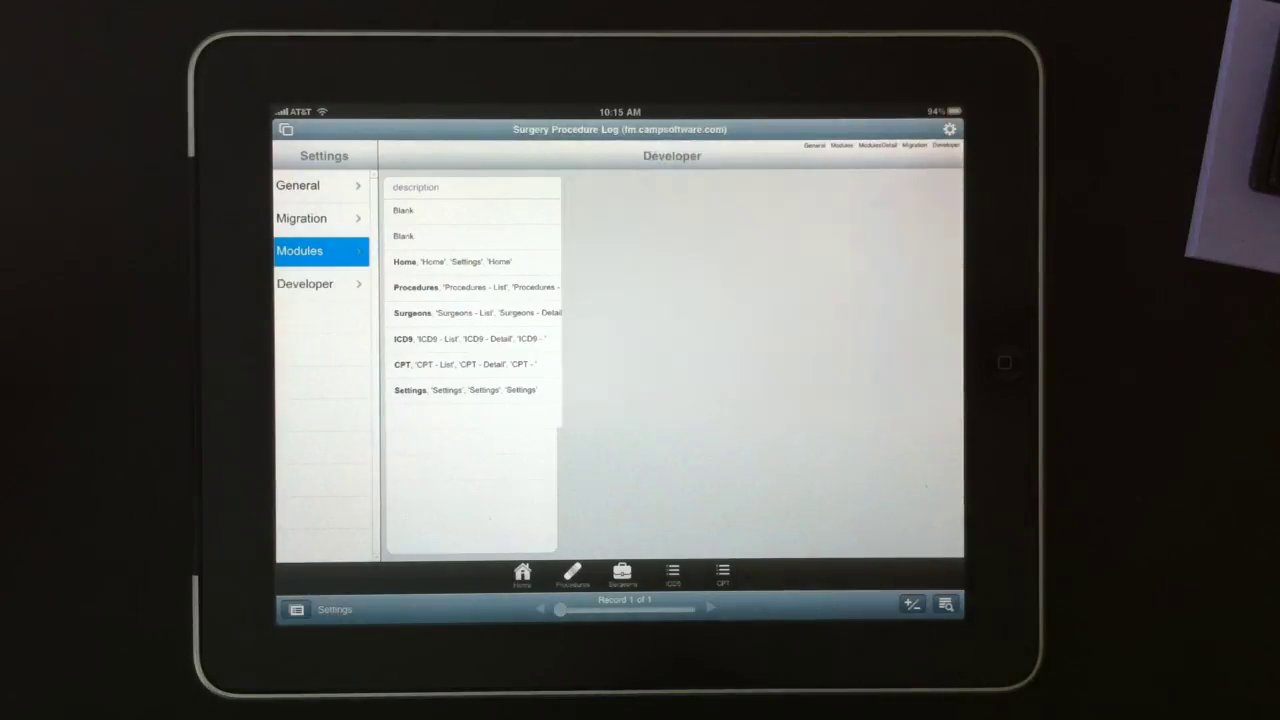
pyautogui.click(316, 284)
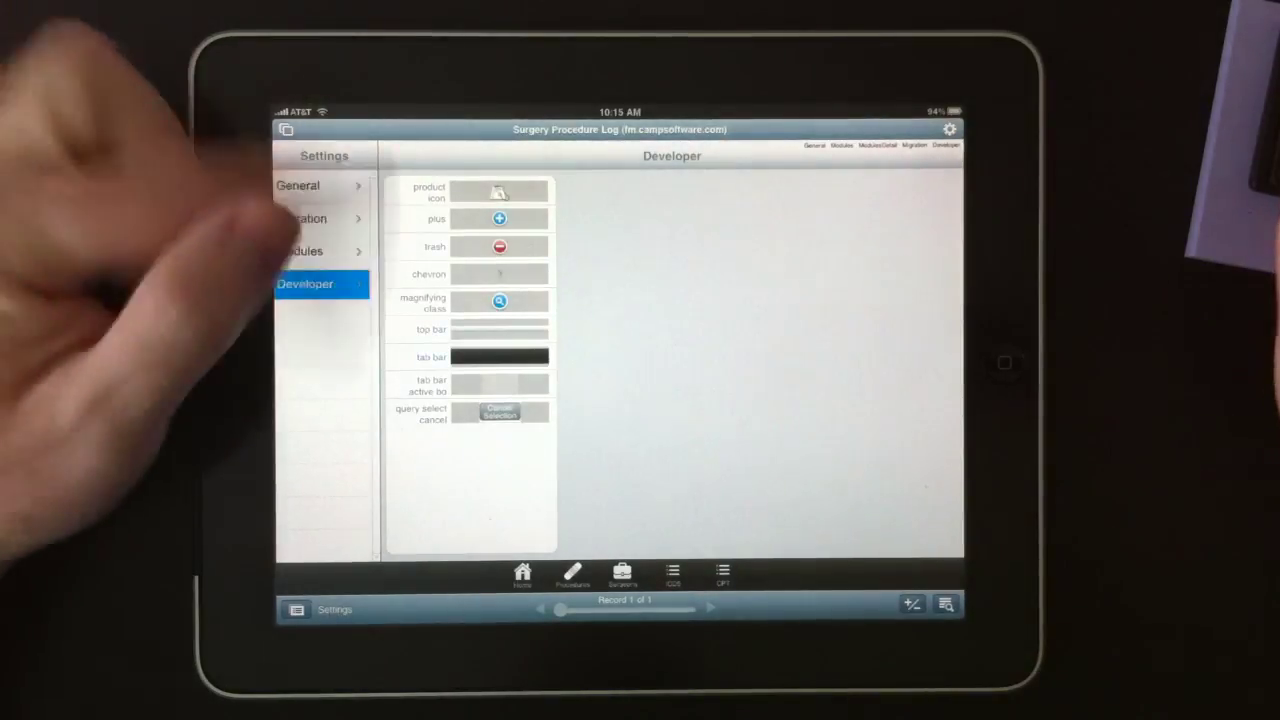